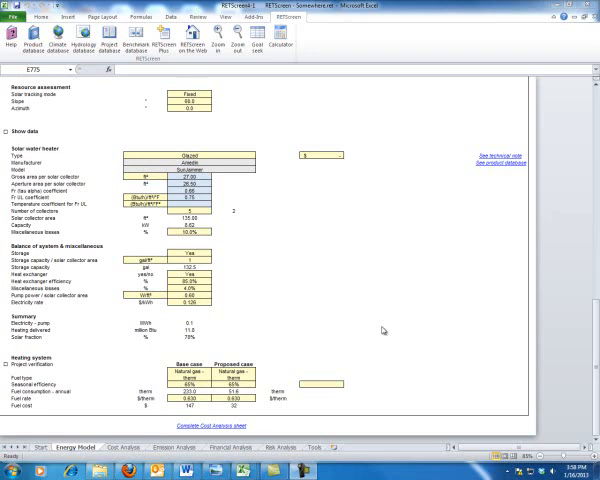
mouse_move(68, 376)
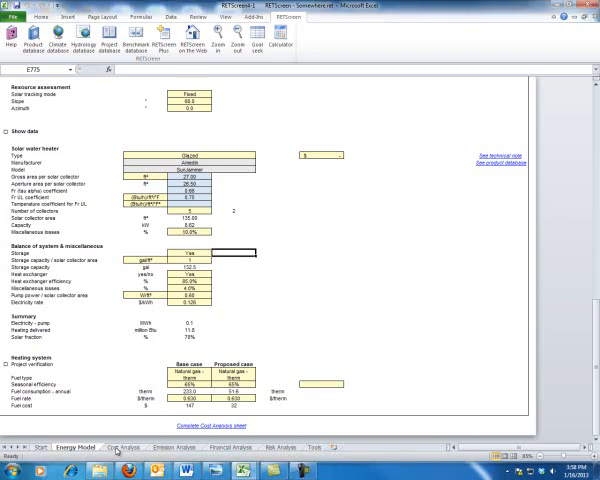
Step: Review the Cost Analysis sheet showing initial costs of 5,259 and annual costs of 45
left_click(124, 448)
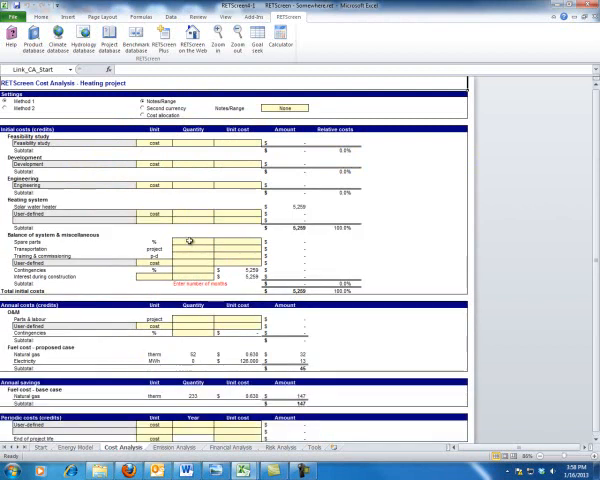
scroll("down", 3)
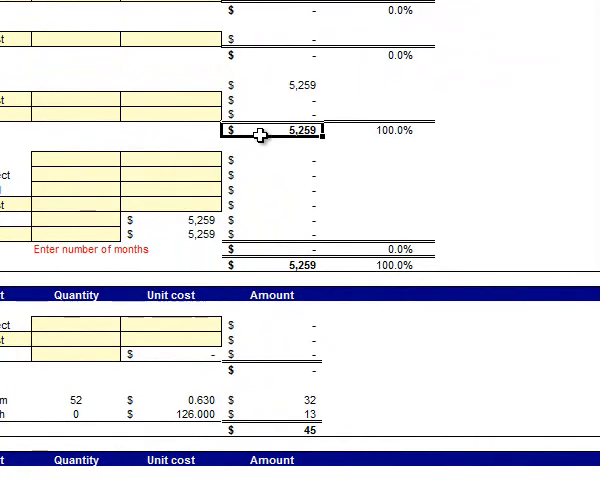
mouse_move(278, 278)
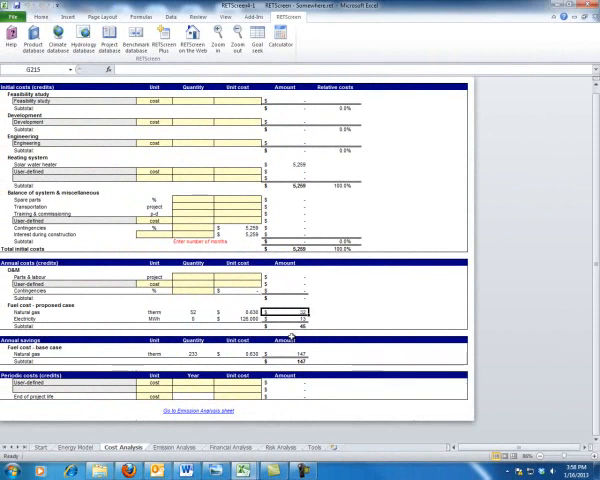
left_click(290, 326)
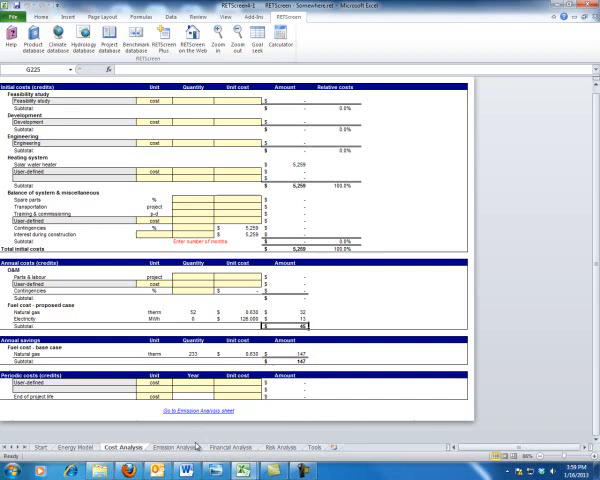
Step: View the Financial Analysis summary with incentives of 1,578 against initial costs of 5,259
left_click(216, 448)
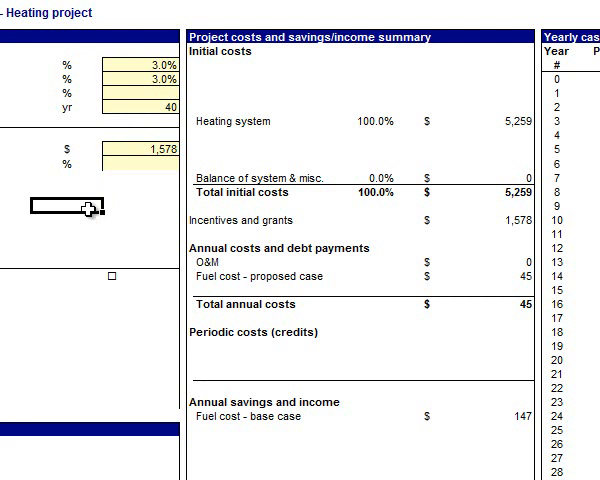
scroll("down", 3)
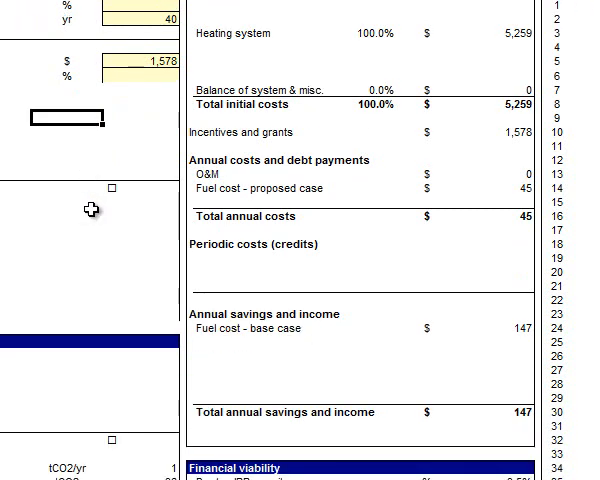
left_click(130, 60)
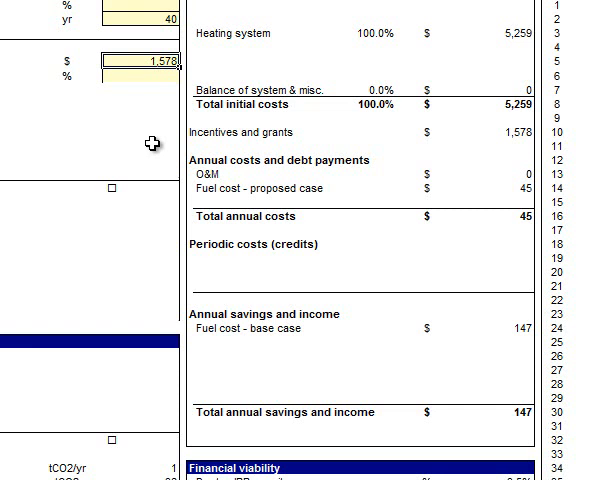
mouse_move(480, 132)
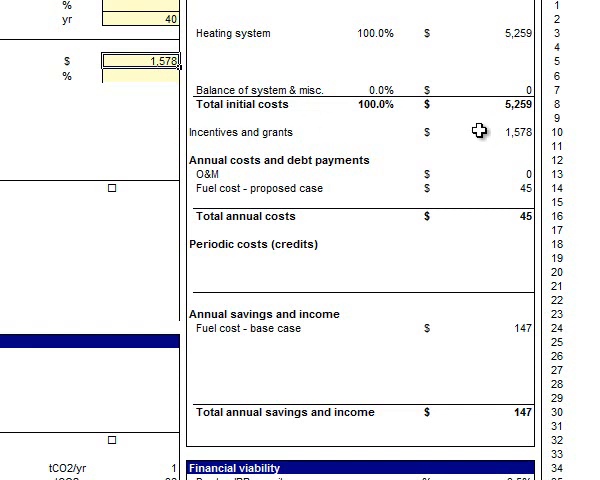
left_click(504, 104)
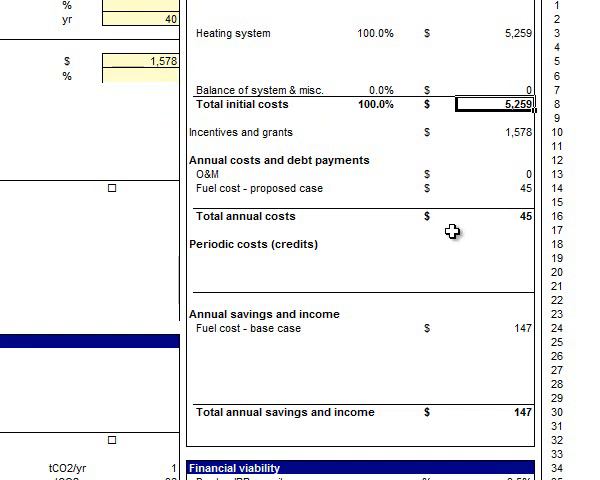
left_click(490, 132)
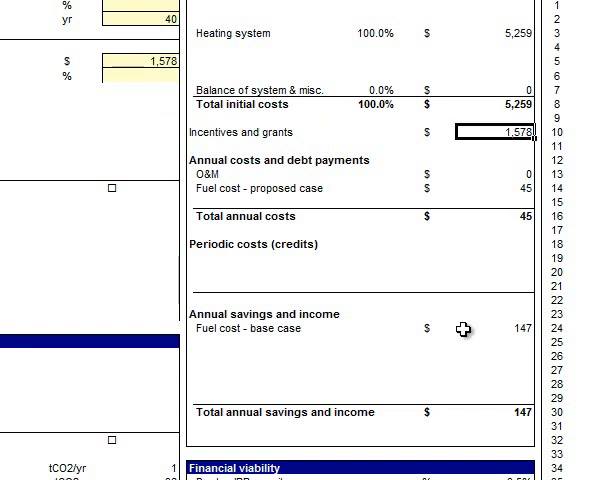
mouse_move(484, 188)
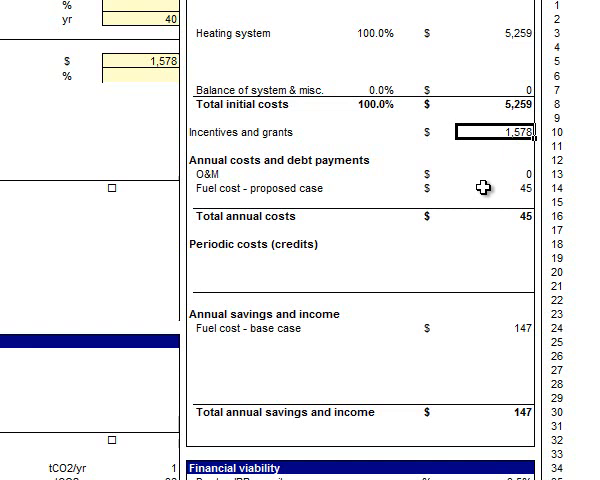
left_click(500, 188)
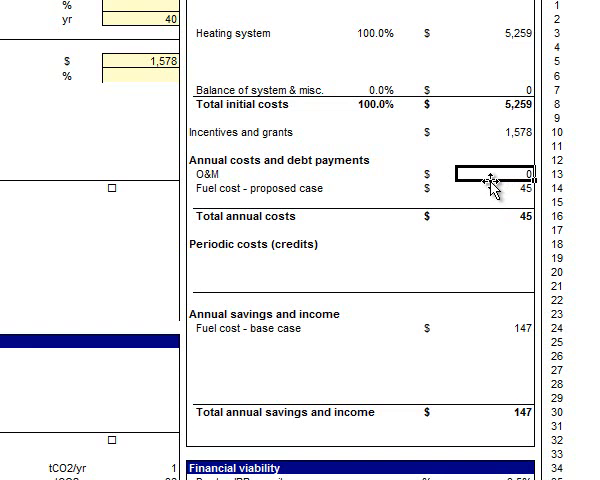
mouse_move(464, 332)
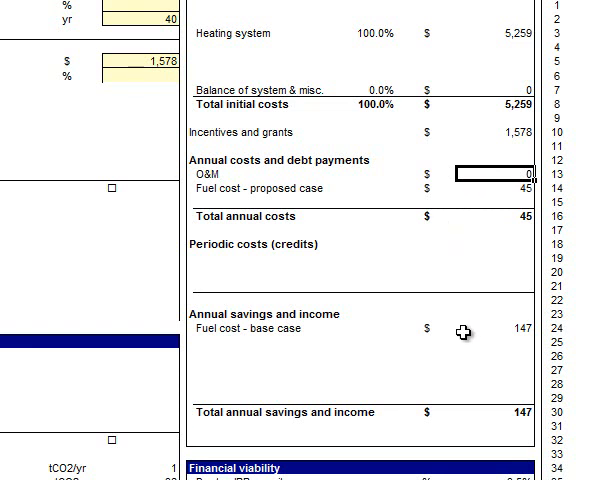
left_click(480, 412)
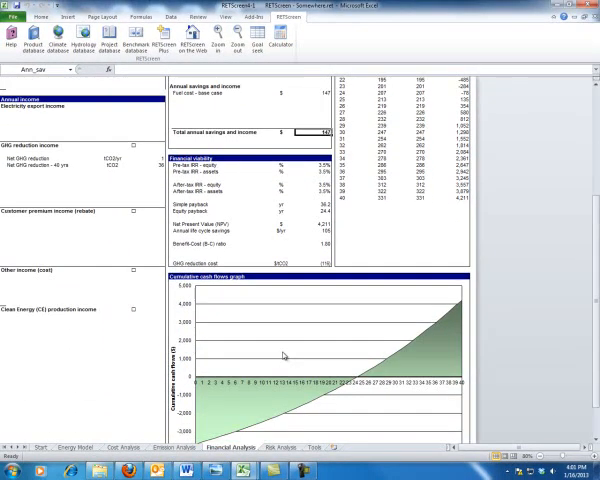
mouse_move(356, 400)
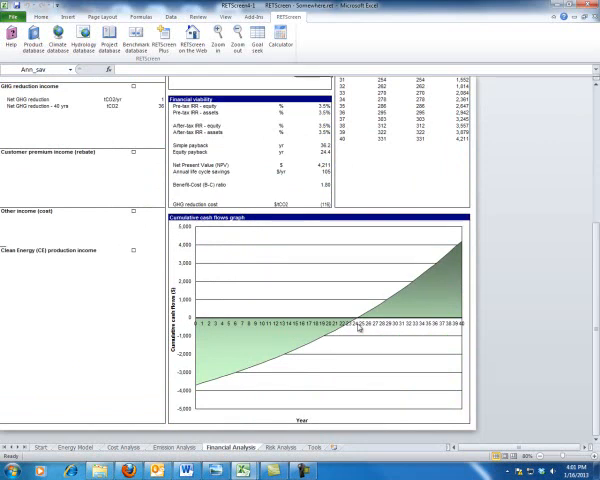
scroll("up", 3)
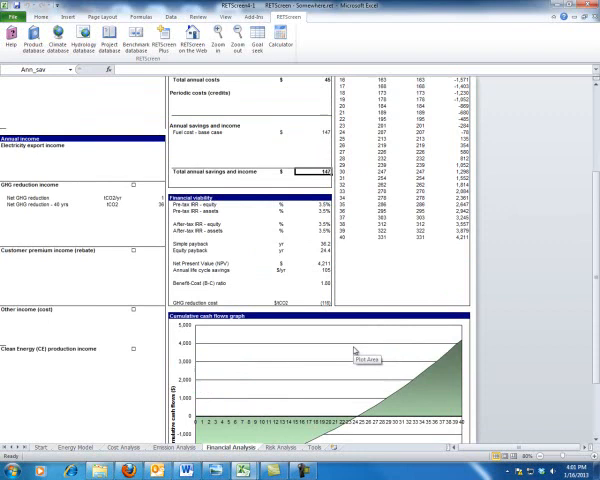
scroll("down", 3)
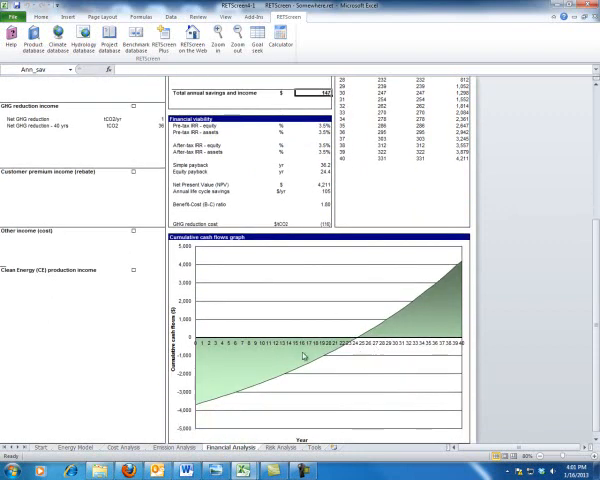
mouse_move(364, 350)
type("5")
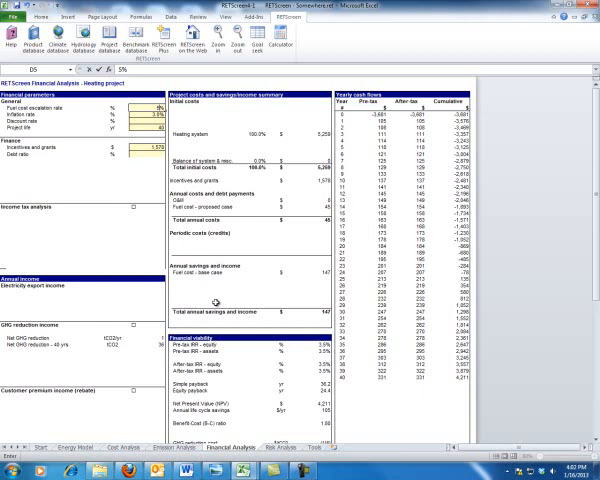
scroll("down", 3)
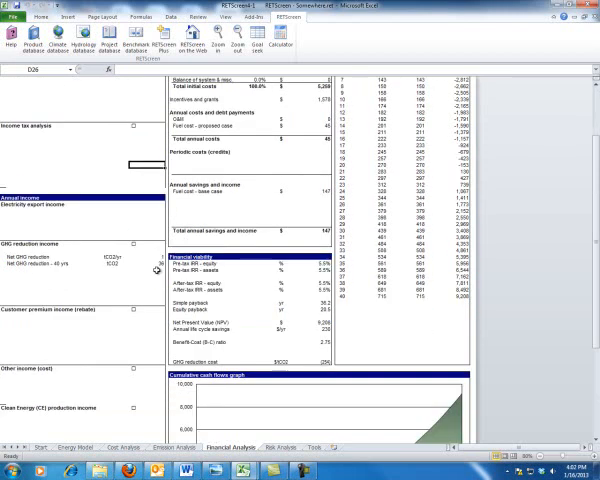
scroll("down", 3)
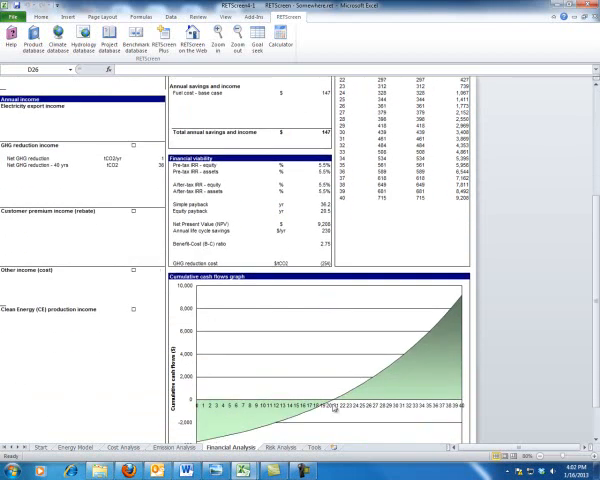
mouse_move(334, 410)
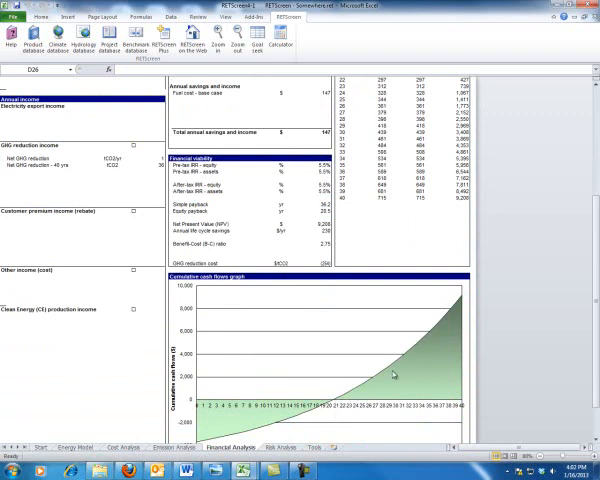
mouse_move(460, 304)
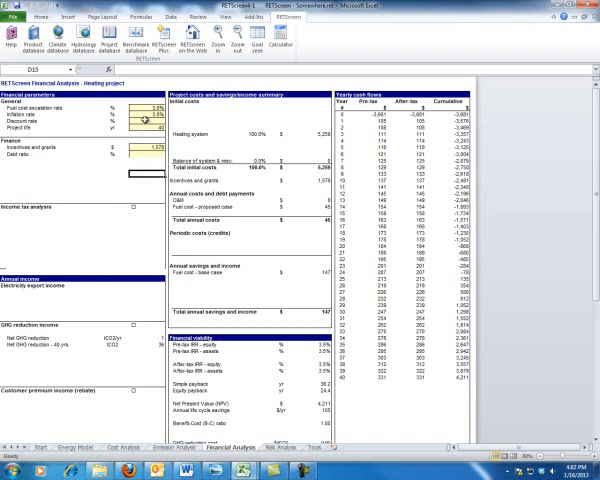
mouse_move(256, 228)
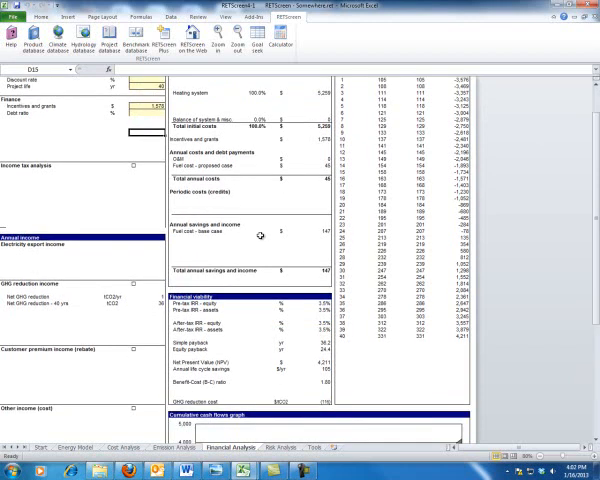
scroll("down", 3)
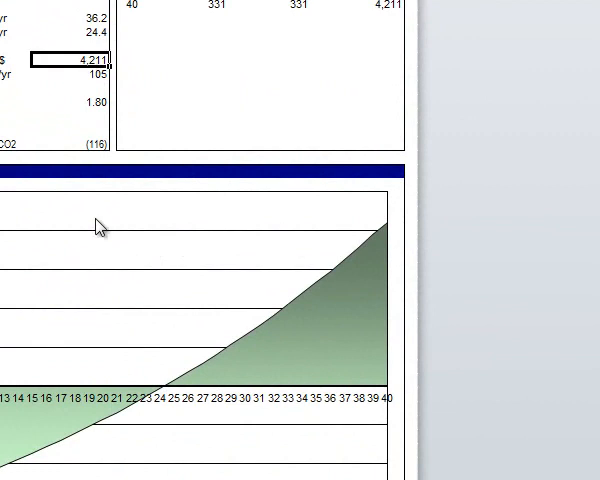
Step: Enter a user-defined periodic cost of 30 recurring at year 10 on the Cost Analysis sheet
left_click(80, 76)
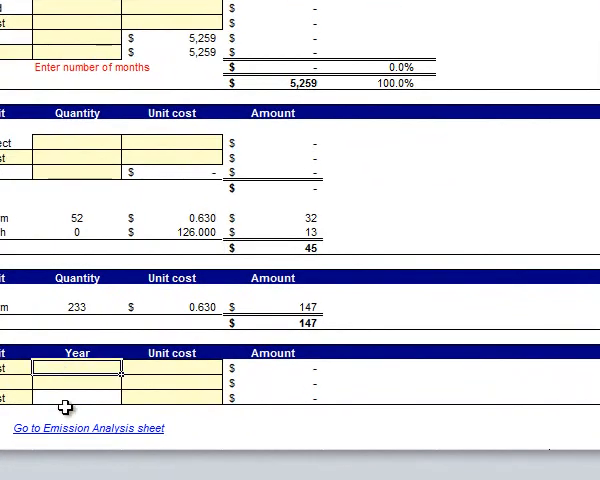
type("30")
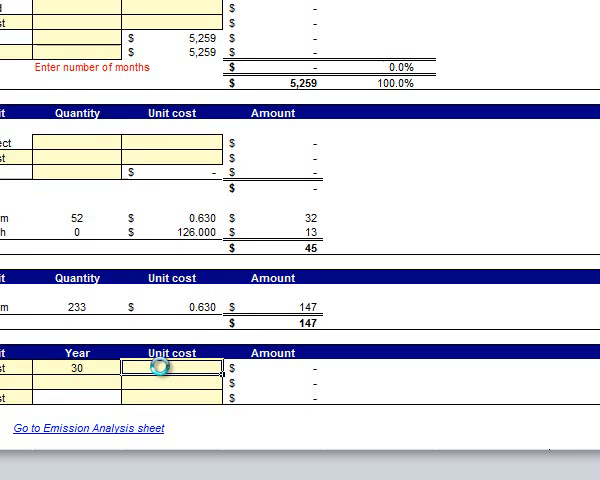
type("30")
left_click(76, 368)
type("10")
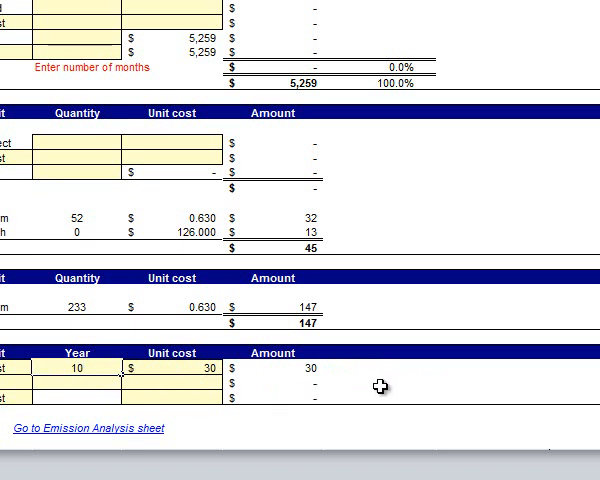
left_click(170, 374)
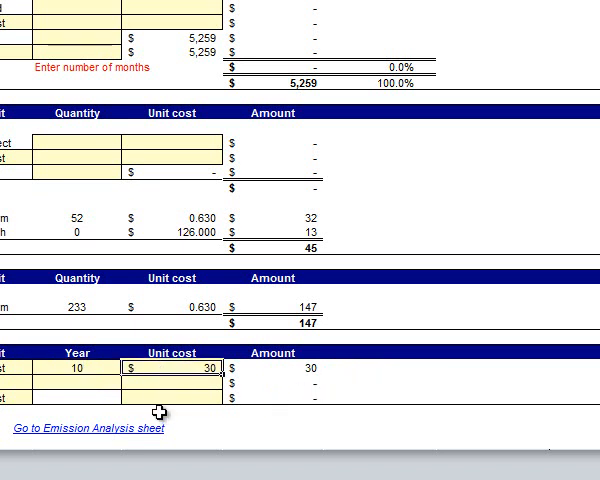
mouse_move(150, 476)
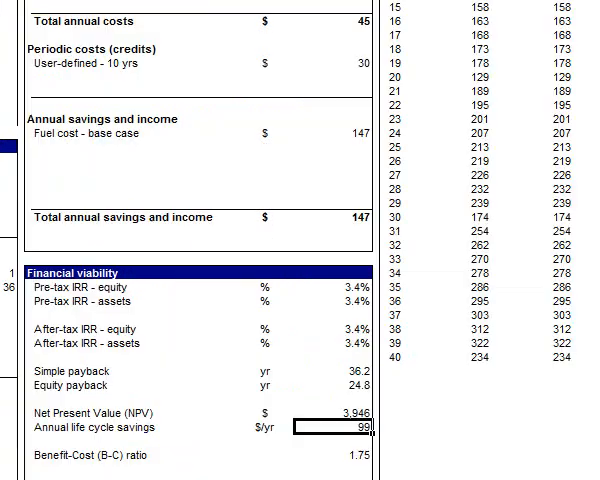
mouse_move(68, 58)
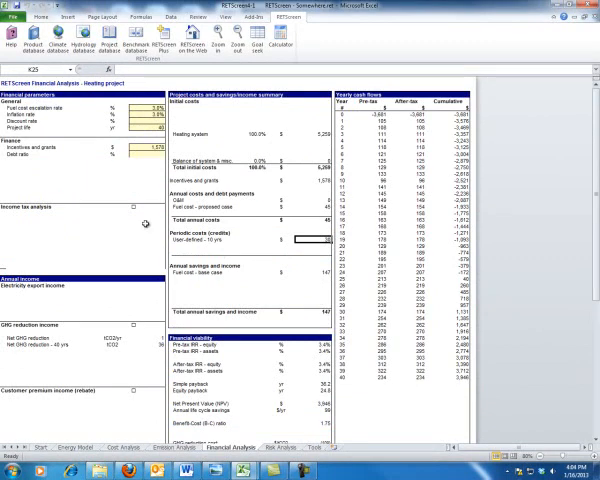
Step: Scroll through the financial viability results and cash flow graph including the year-10 cost of 30
scroll("down", 3)
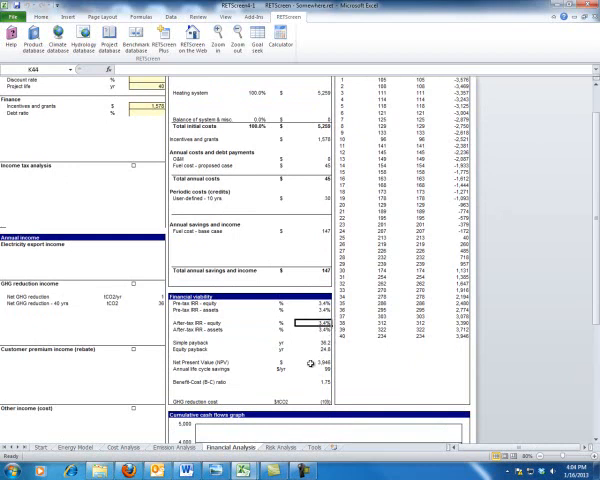
scroll("down", 3)
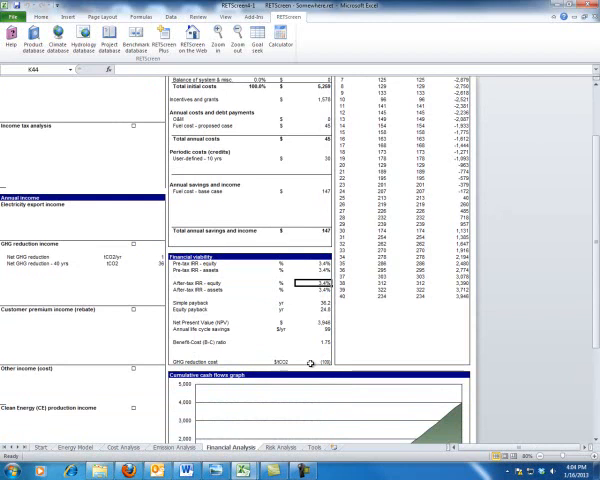
scroll("down", 3)
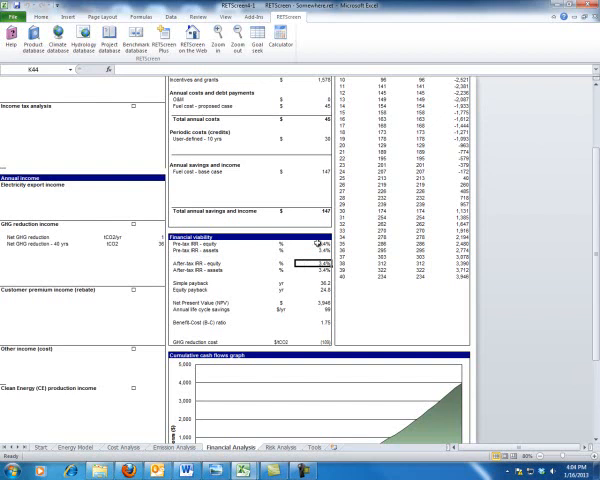
scroll("down", 3)
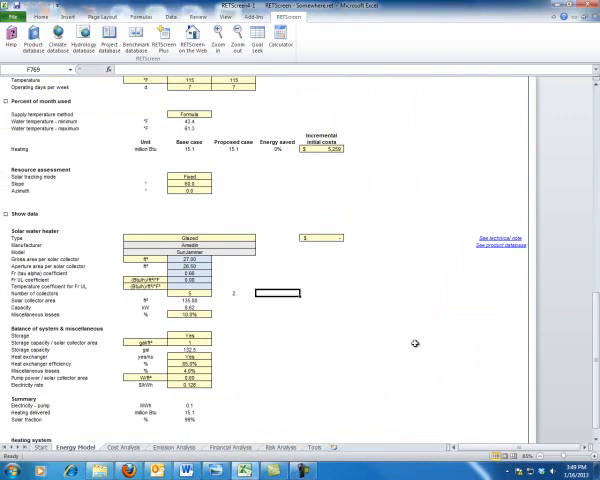
Step: Scroll the Energy Model sheet down to the Solar water heater inputs section
scroll("down", 3)
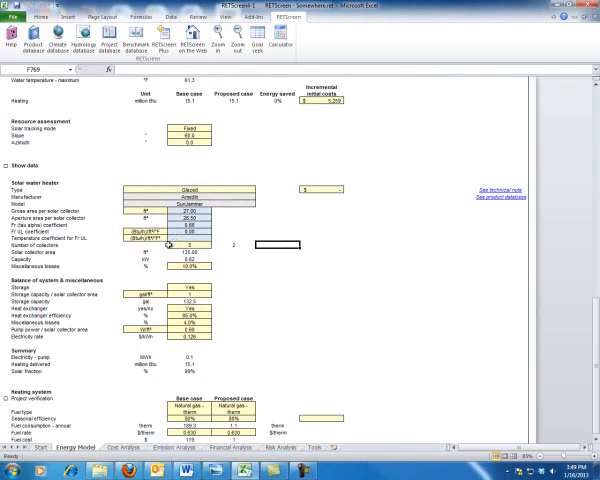
mouse_move(158, 272)
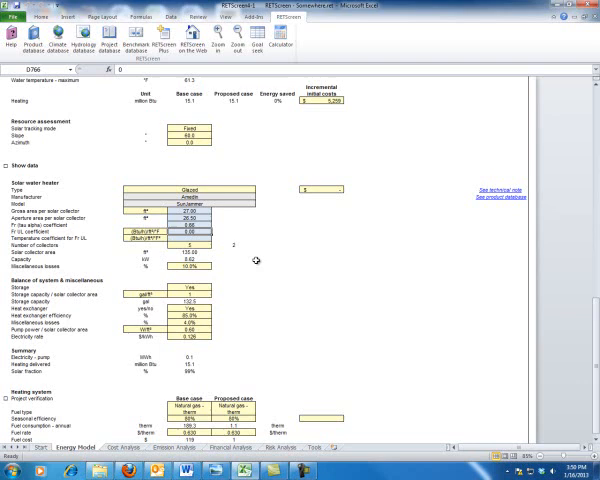
Step: Enter collector coefficients Fr (tau alpha) 0.75 and Fr UL 9.75, then look up help on Fr UL
type("75")
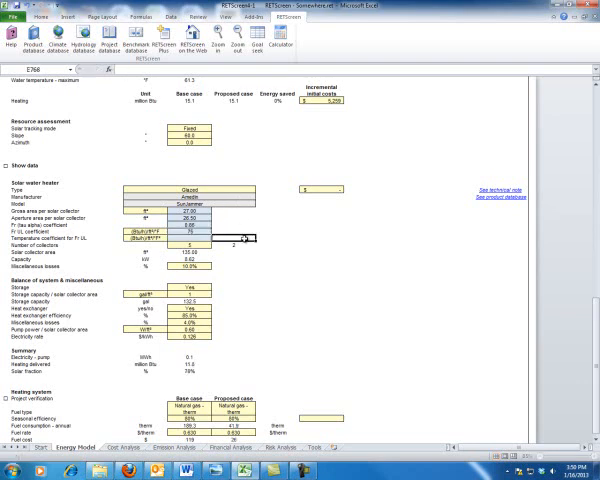
type("9.75")
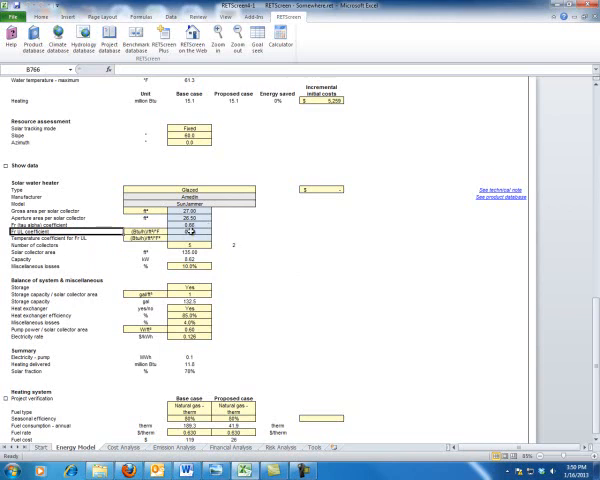
type("0.75")
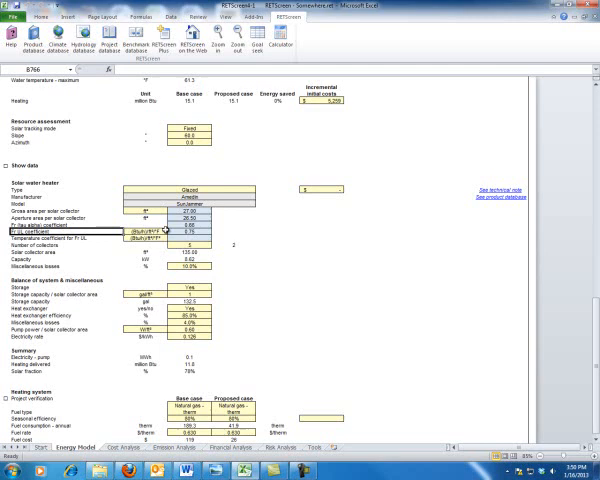
left_click(176, 234)
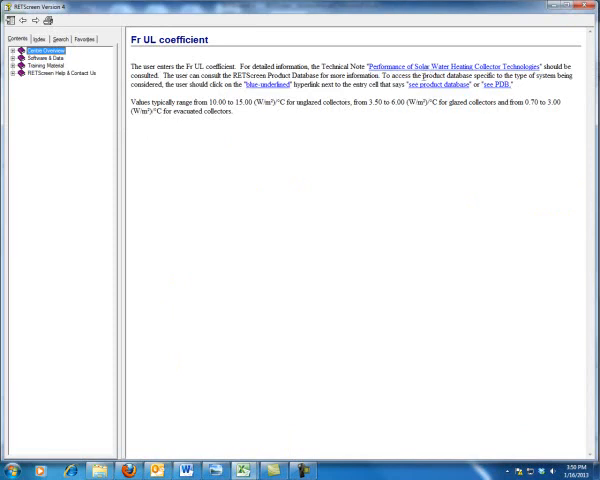
mouse_move(420, 156)
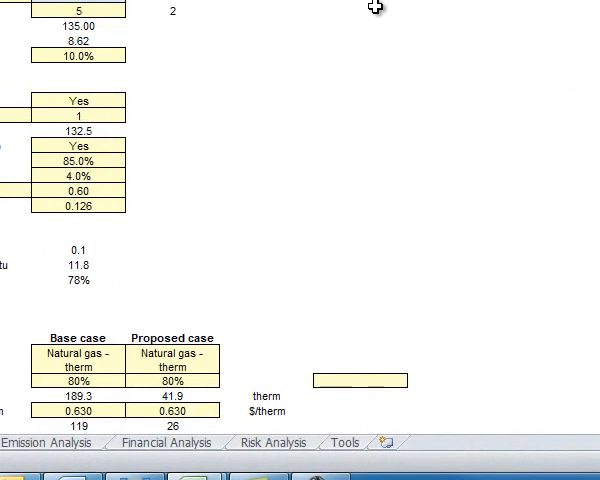
mouse_move(118, 236)
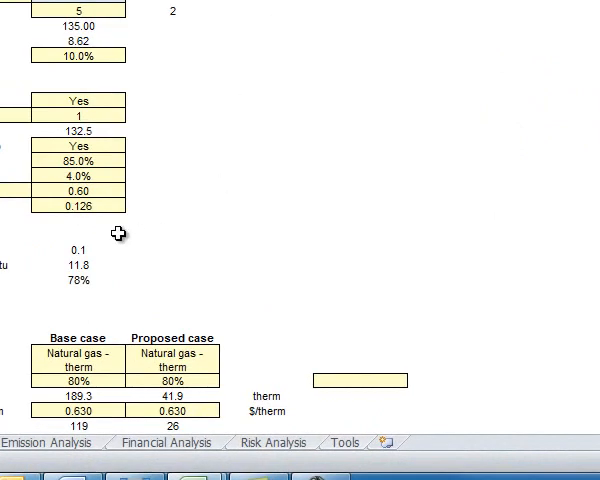
left_click(78, 280)
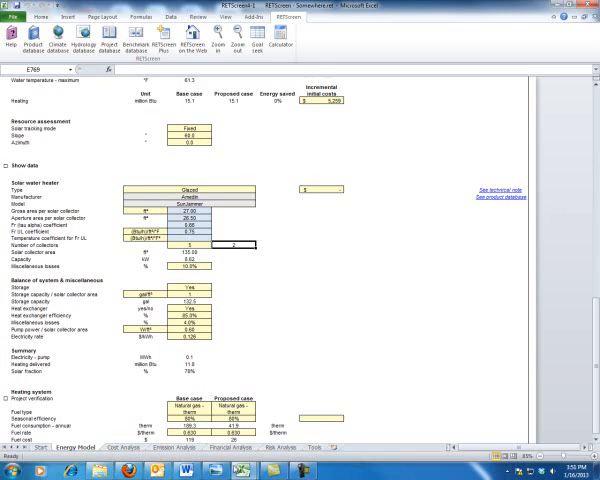
left_click(190, 246)
type("2")
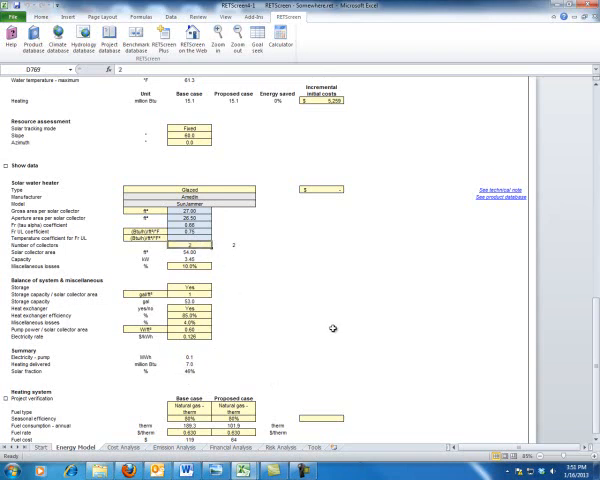
mouse_move(348, 322)
type("5")
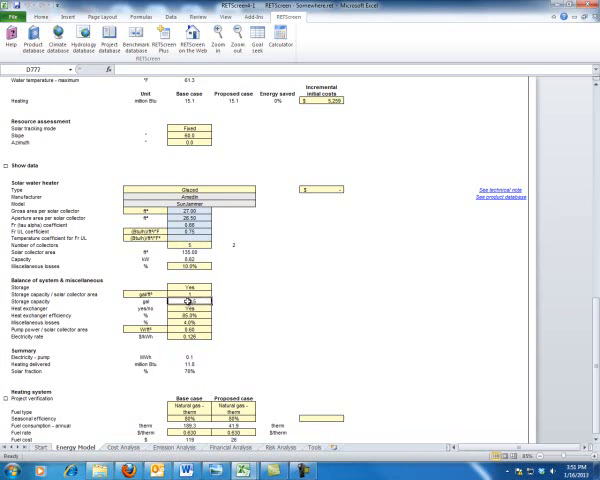
left_click(200, 296)
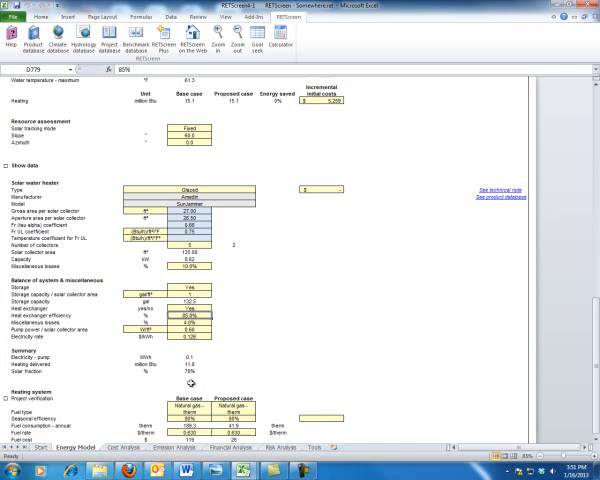
left_click(190, 324)
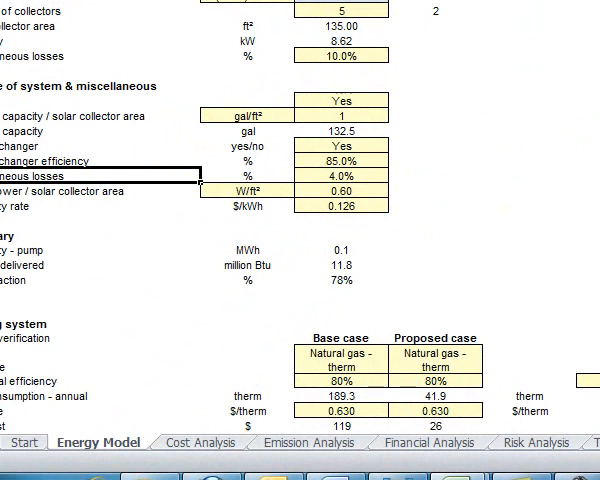
mouse_move(430, 216)
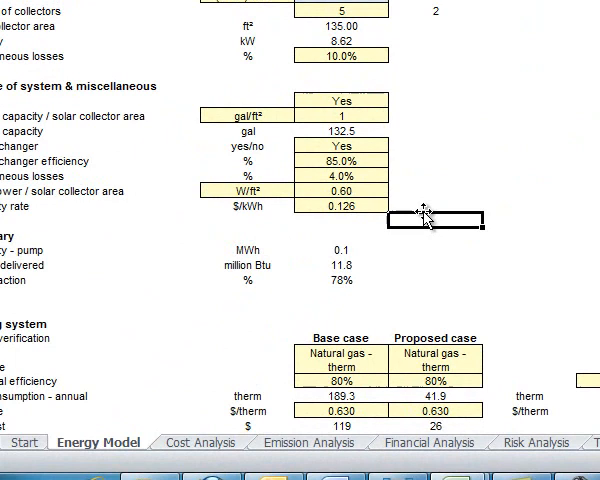
left_click(340, 176)
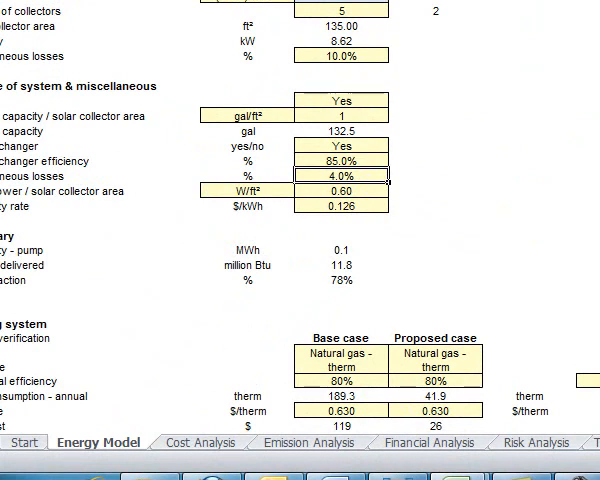
mouse_move(446, 220)
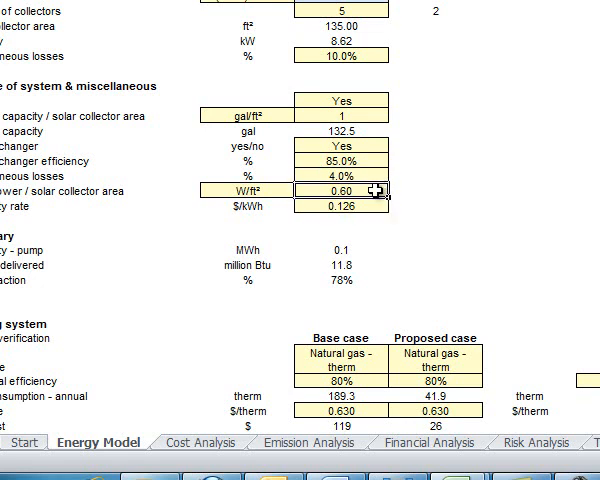
mouse_move(578, 258)
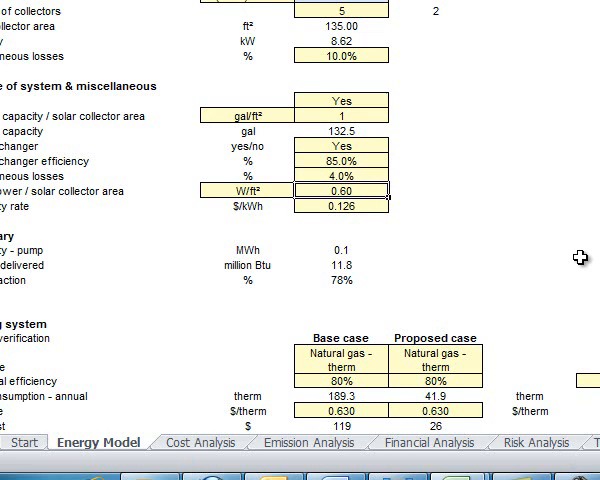
mouse_move(428, 210)
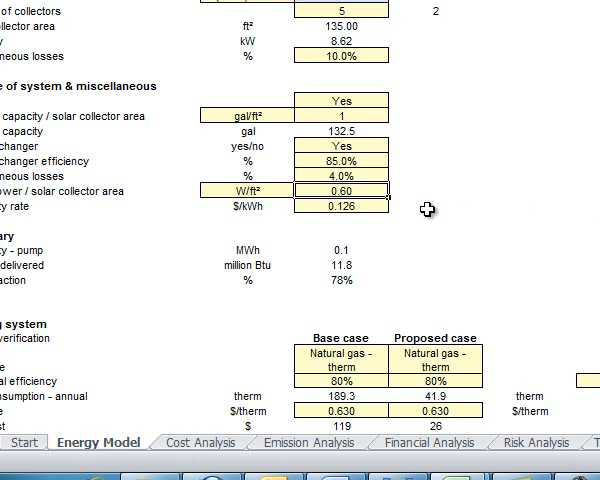
left_click(290, 190)
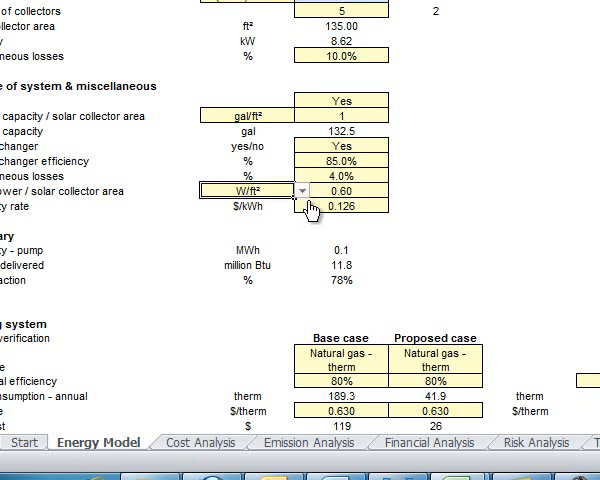
left_click(308, 192)
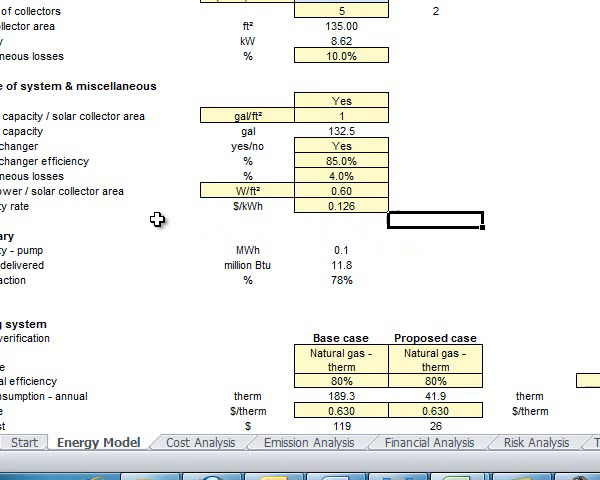
left_click(340, 206)
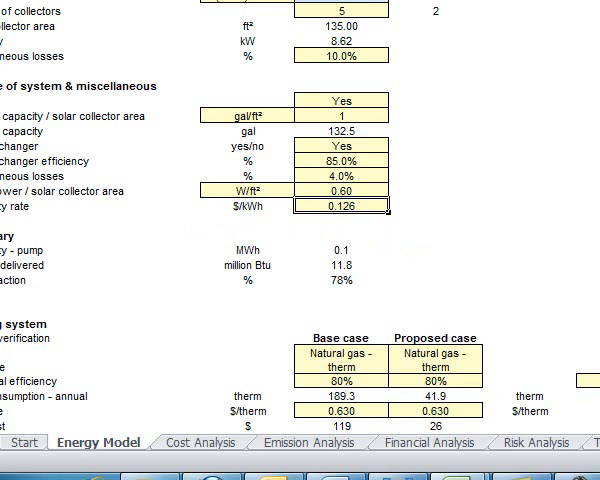
mouse_move(352, 222)
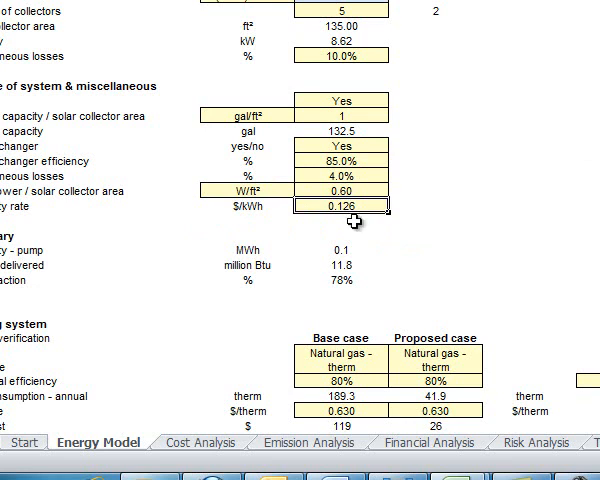
mouse_move(248, 264)
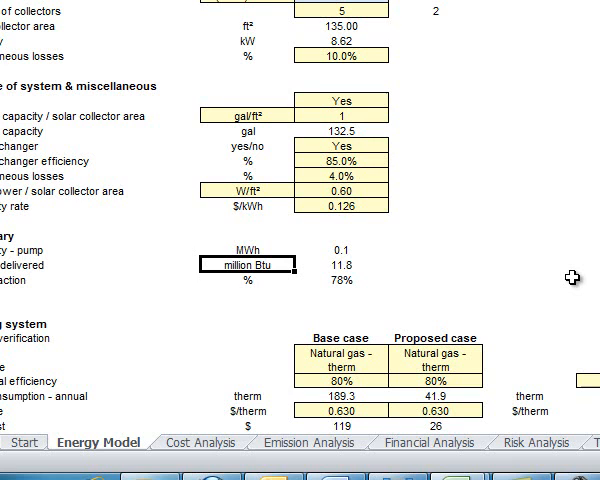
scroll("down", 3)
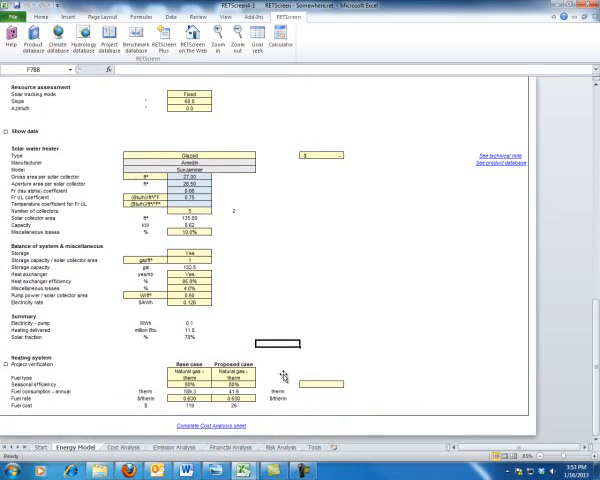
Step: Inspect several Energy Model cells, then return to the project's Start sheet
left_click(196, 382)
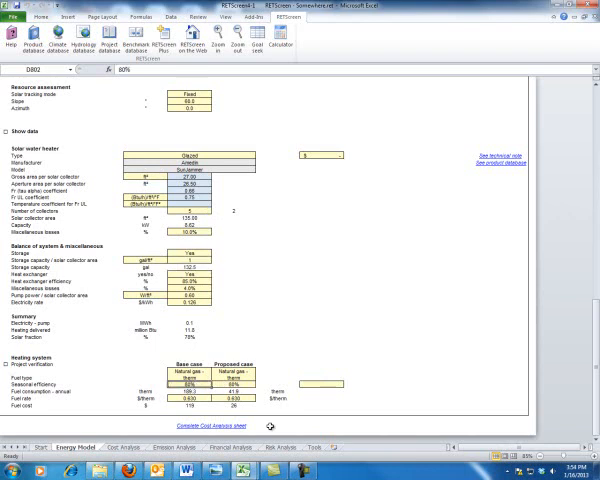
mouse_move(264, 424)
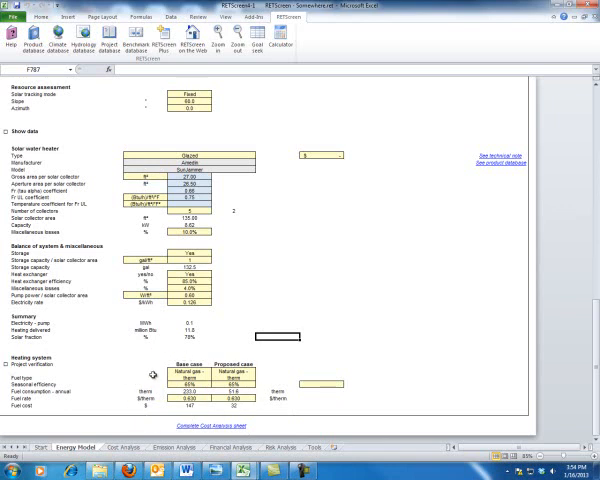
left_click(188, 380)
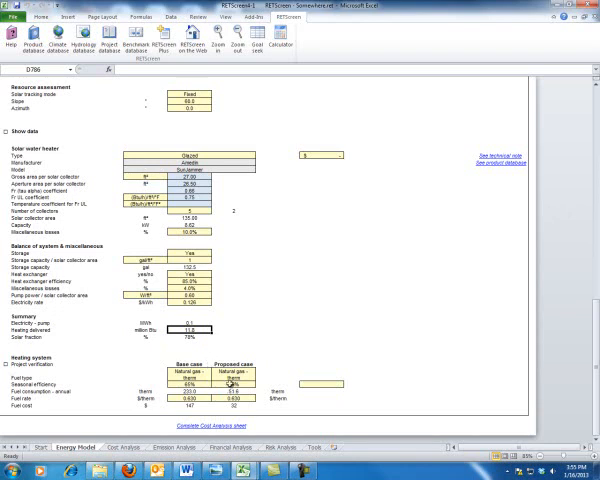
left_click(236, 384)
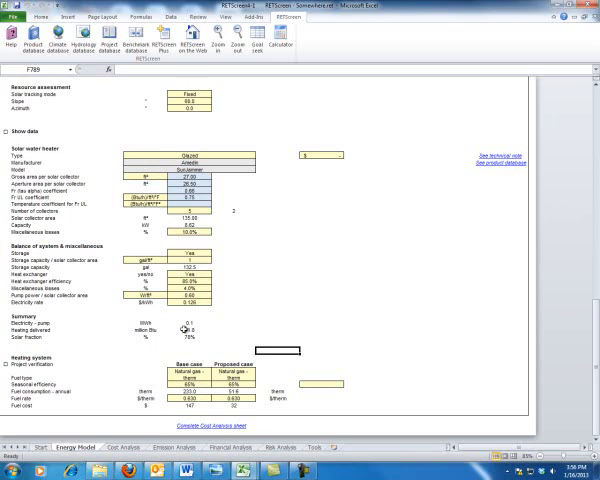
left_click(284, 372)
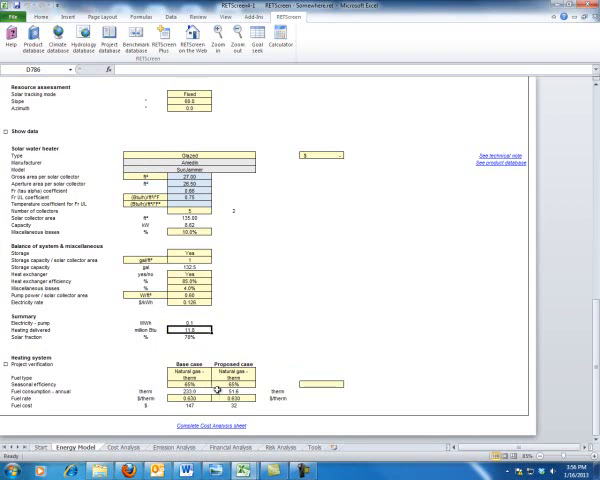
left_click(228, 392)
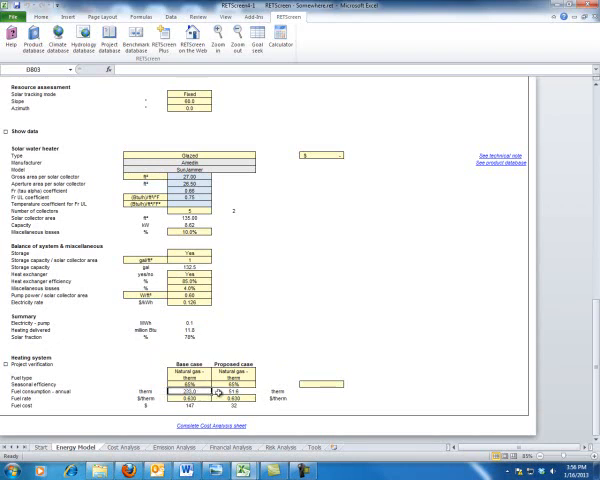
left_click(222, 392)
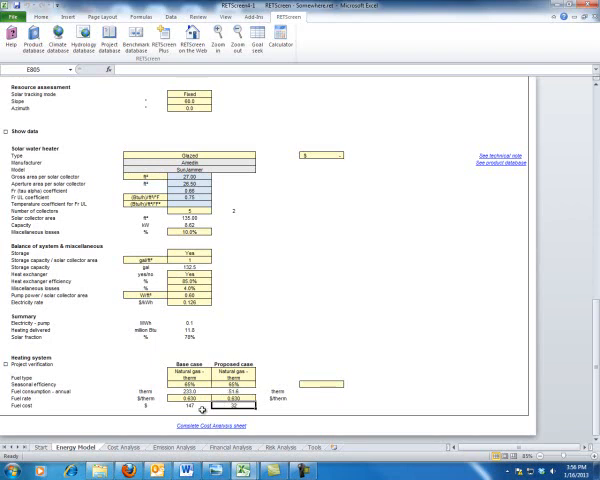
left_click(200, 410)
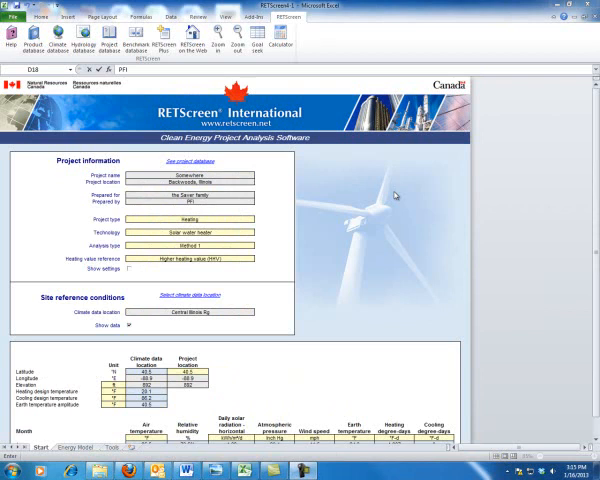
mouse_move(272, 270)
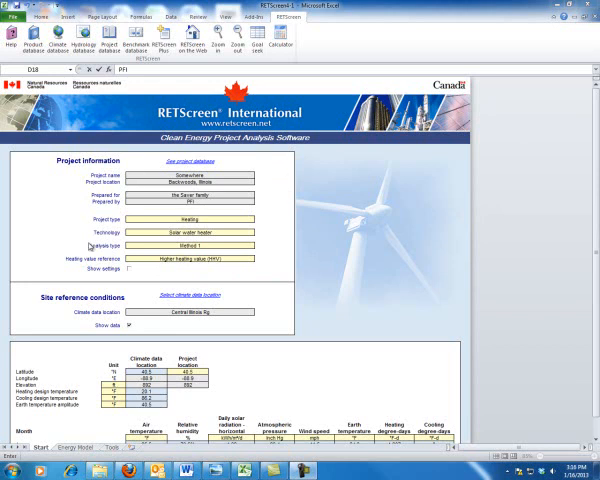
mouse_move(92, 246)
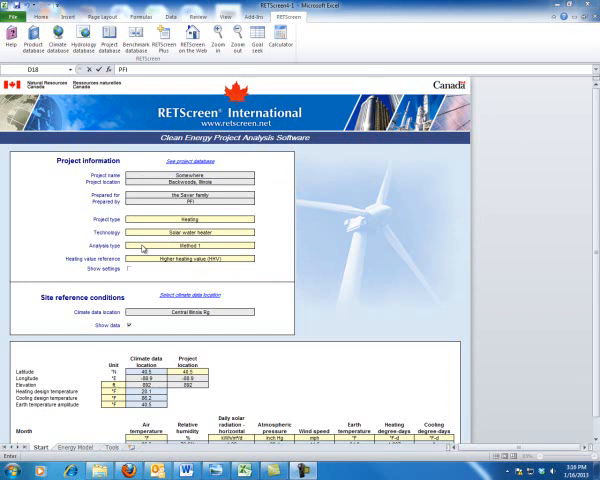
Step: Confirm the technology as solar water heater and choose Method 1 as the analysis type
left_click(228, 220)
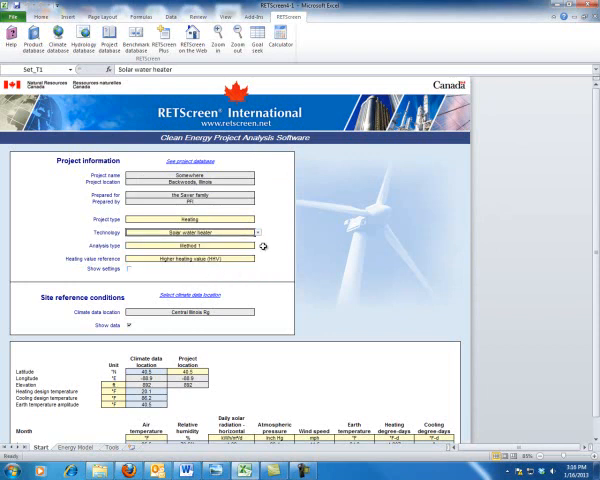
left_click(210, 246)
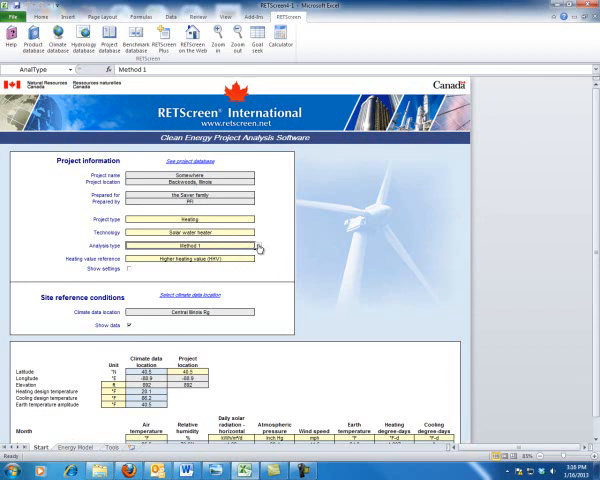
left_click(252, 244)
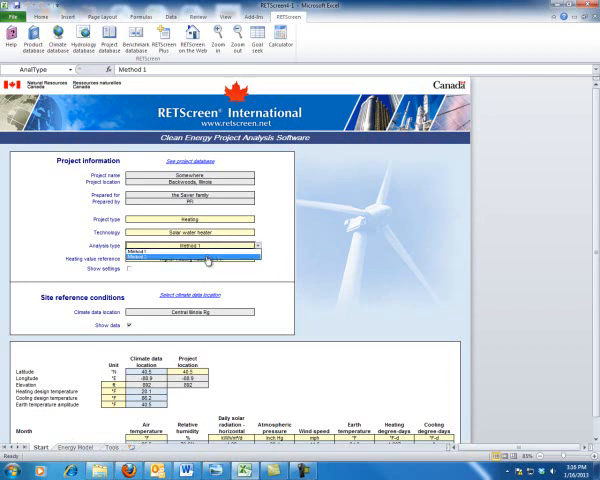
left_click(190, 252)
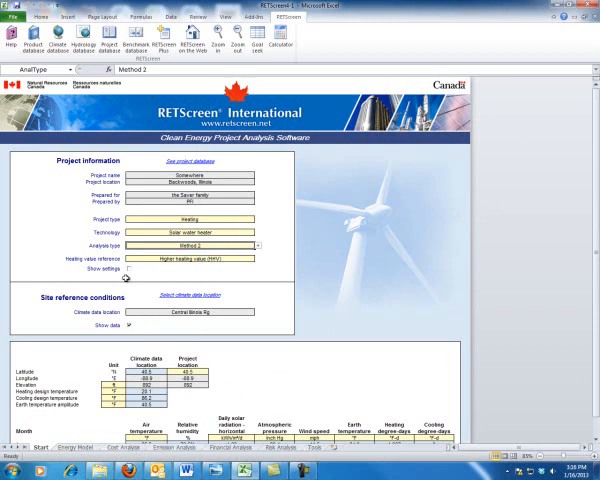
mouse_move(128, 280)
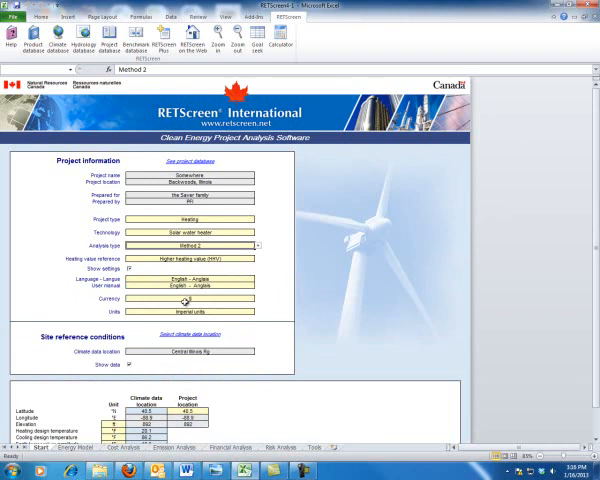
left_click(190, 312)
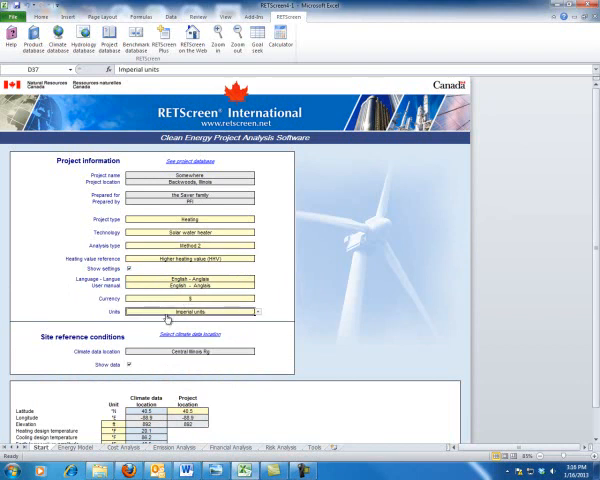
left_click(256, 314)
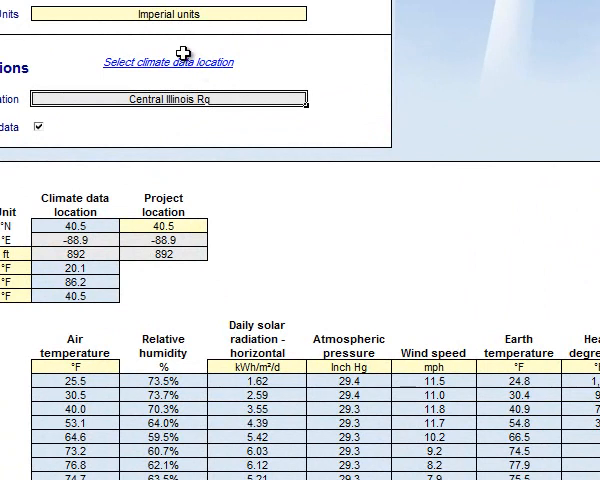
scroll("down", 3)
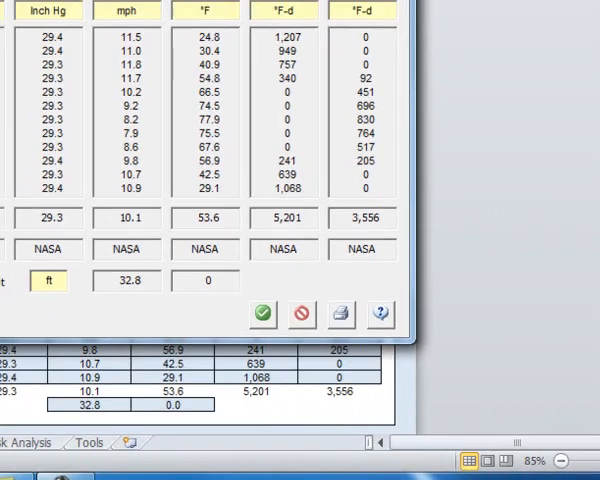
Step: Accept the climate data and scroll to the Start sheet's monthly climate table with annual totals
left_click(264, 312)
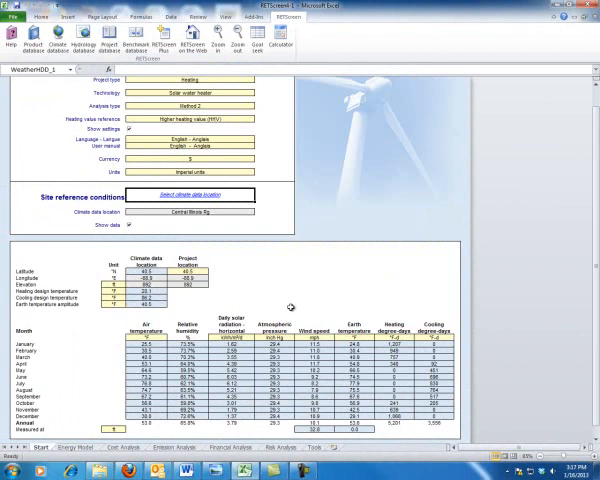
mouse_move(118, 418)
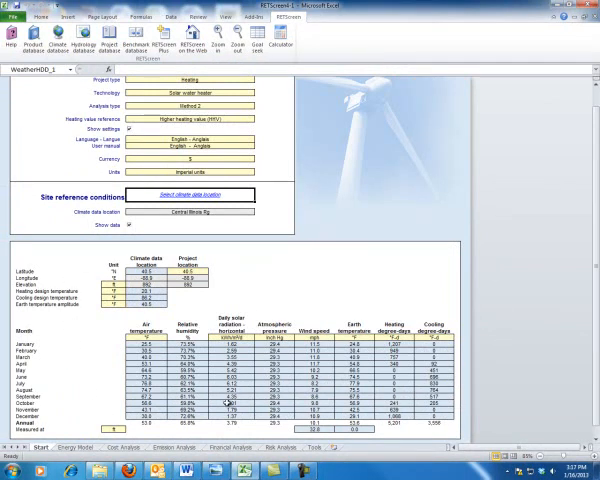
scroll("down", 3)
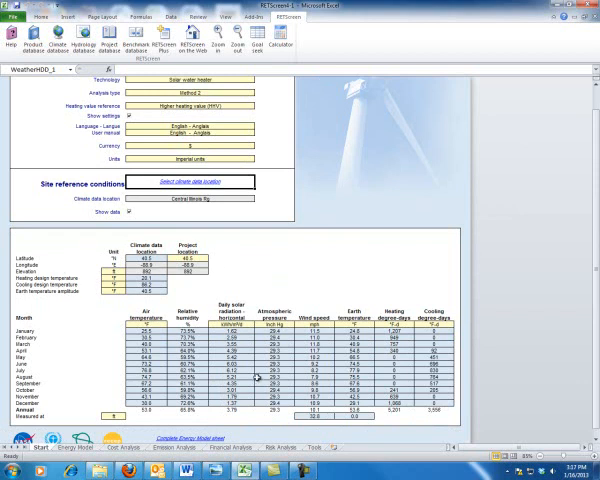
mouse_move(100, 418)
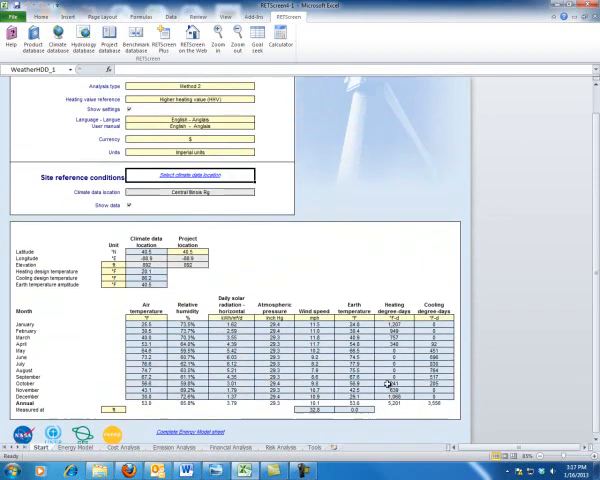
Step: Enter 63 in the load characteristics input below 100% on the Energy Model sheet
scroll("up", 3)
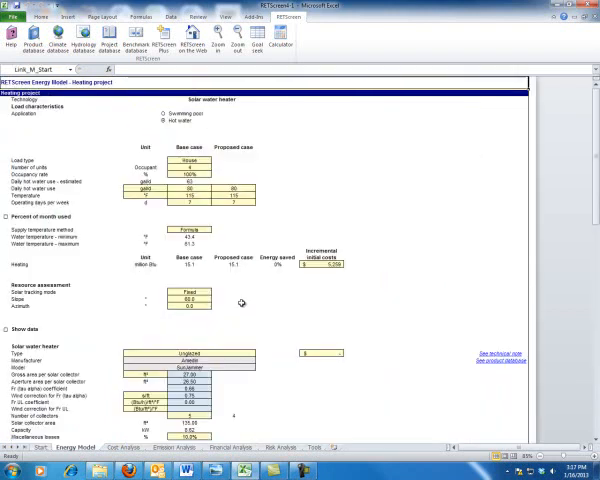
mouse_move(492, 276)
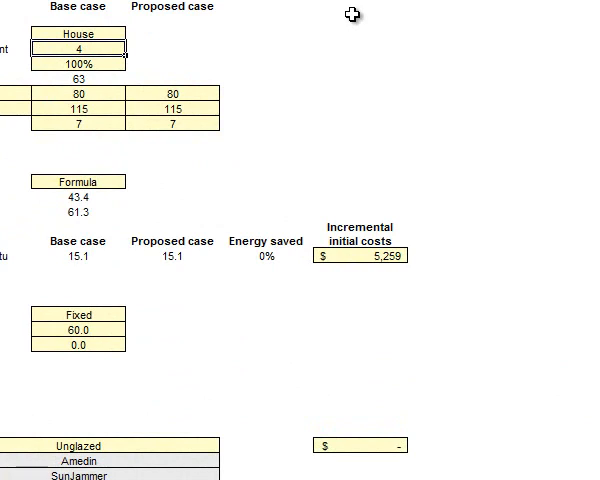
mouse_move(148, 34)
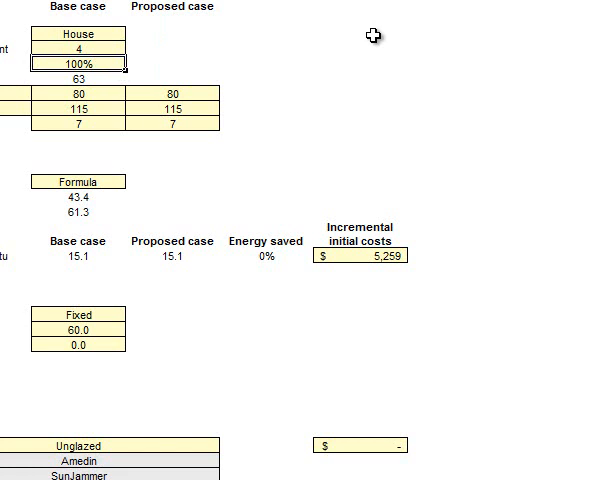
mouse_move(332, 52)
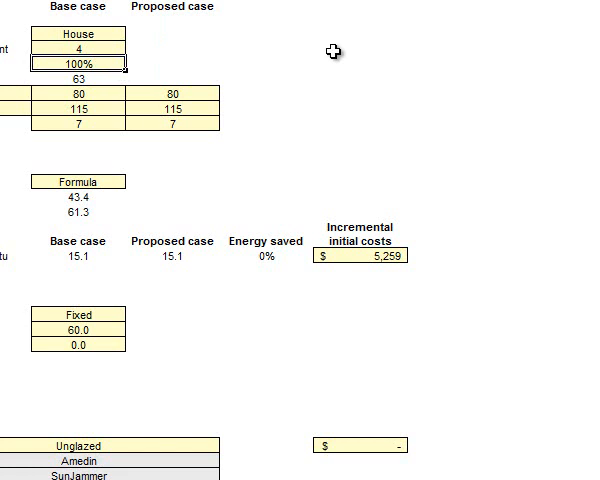
mouse_move(68, 104)
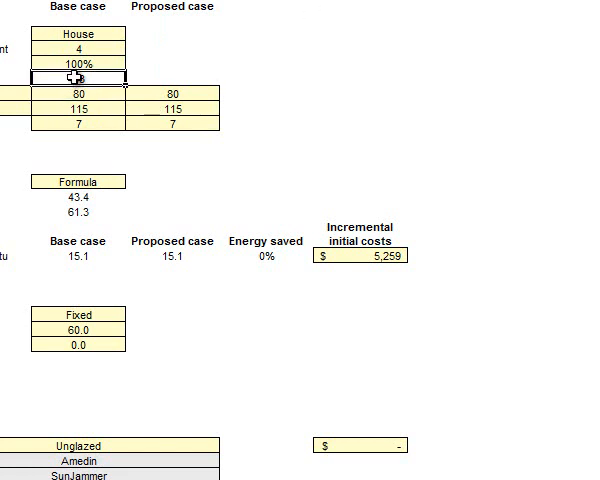
type("63")
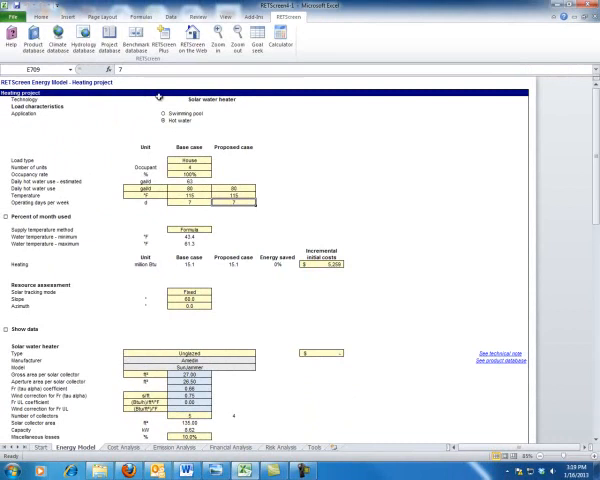
mouse_move(230, 386)
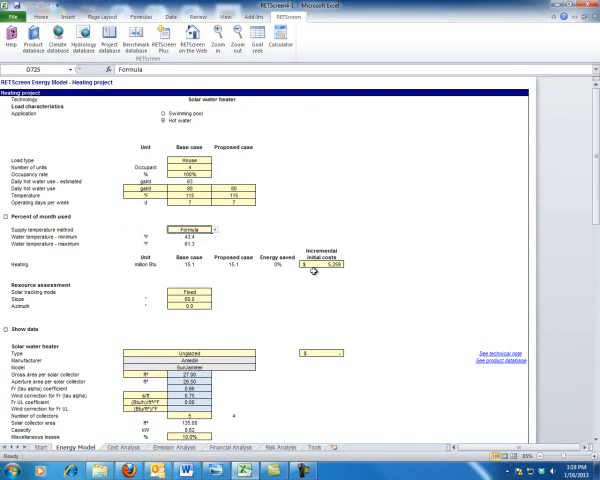
left_click(320, 268)
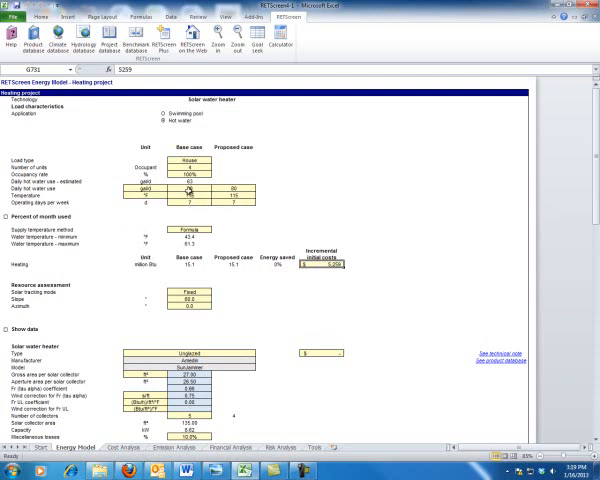
left_click(192, 192)
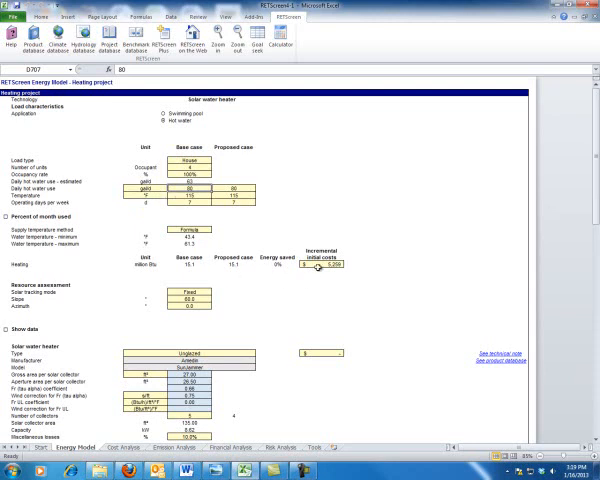
left_click(320, 268)
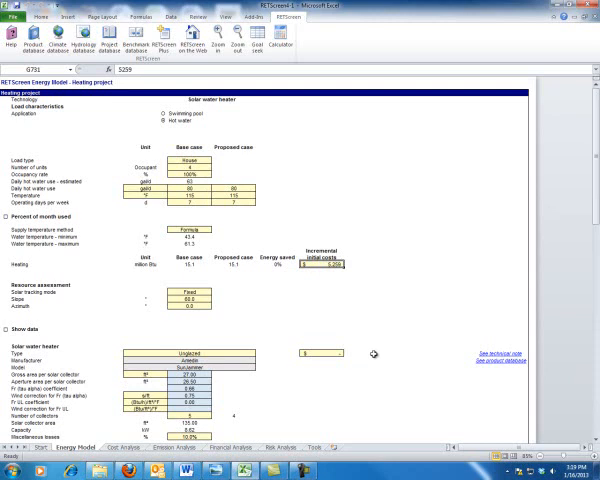
mouse_move(412, 228)
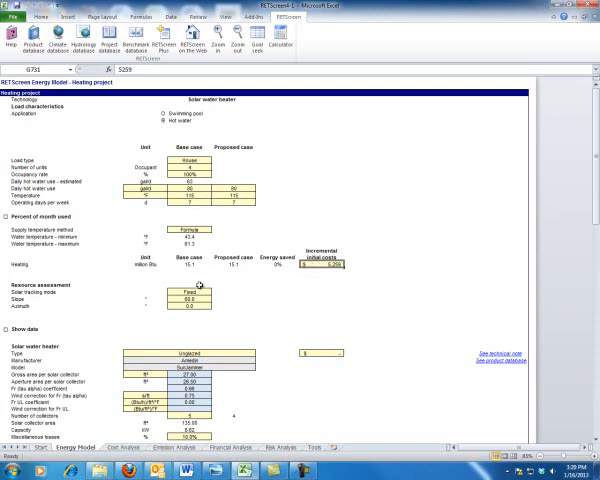
left_click(196, 292)
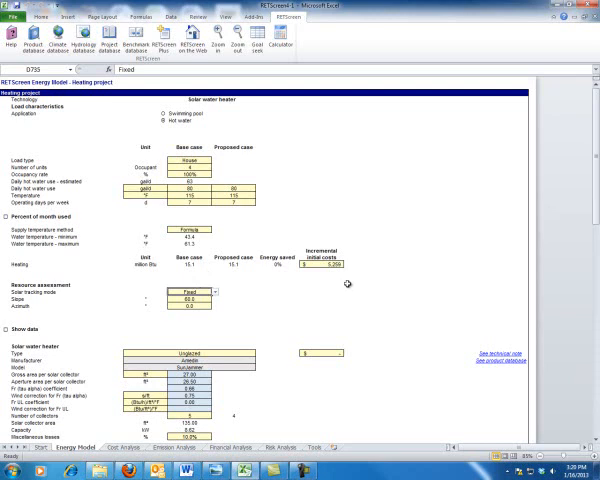
mouse_move(348, 284)
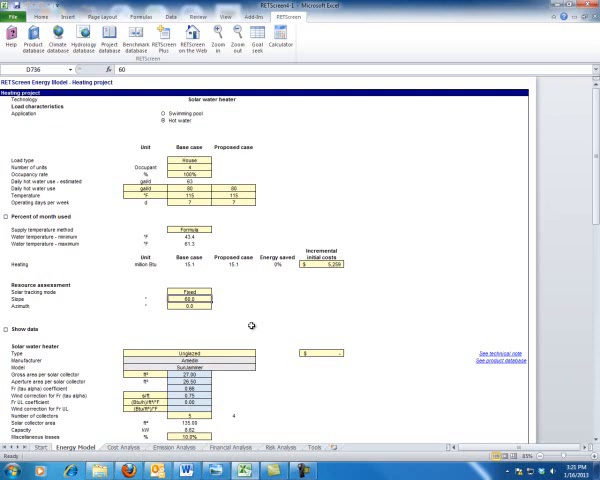
left_click(184, 304)
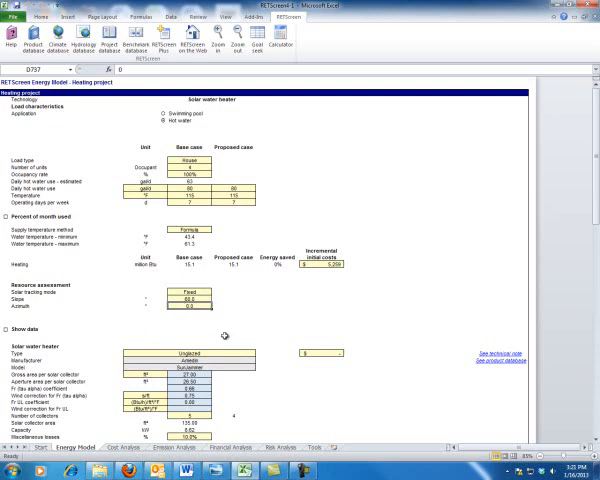
scroll("down", 3)
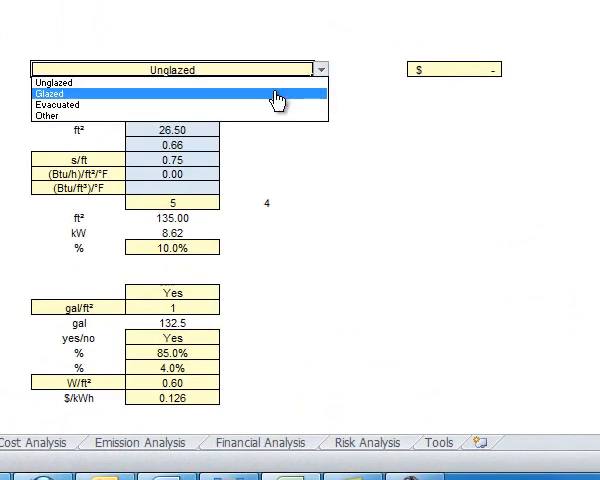
Step: Set the solar water heater collector type to Glazed
left_click(60, 92)
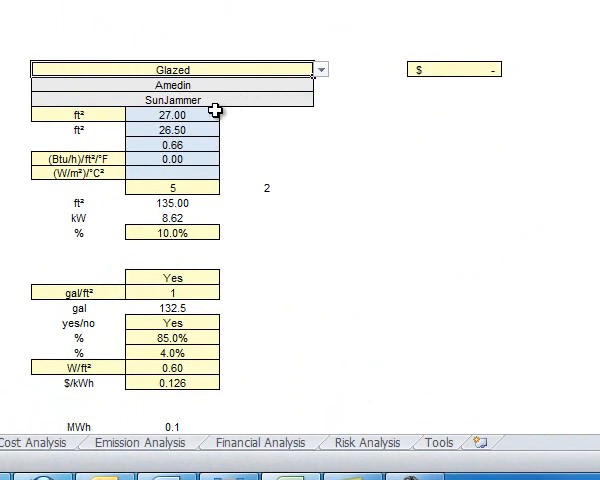
mouse_move(266, 136)
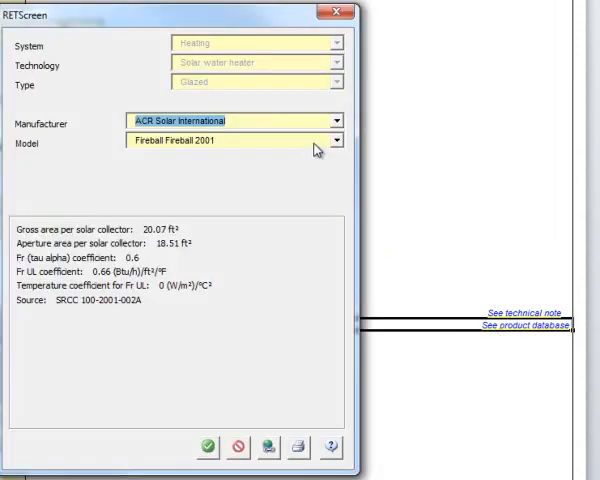
Step: Choose the glazed collector manufacturer from the product database manufacturer list
left_click(340, 120)
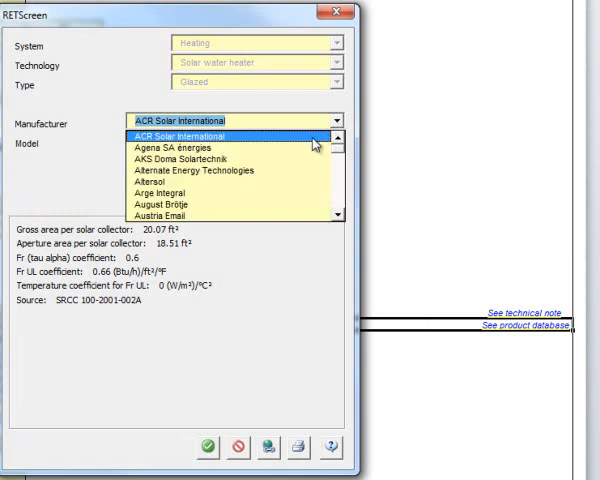
scroll("down", 3)
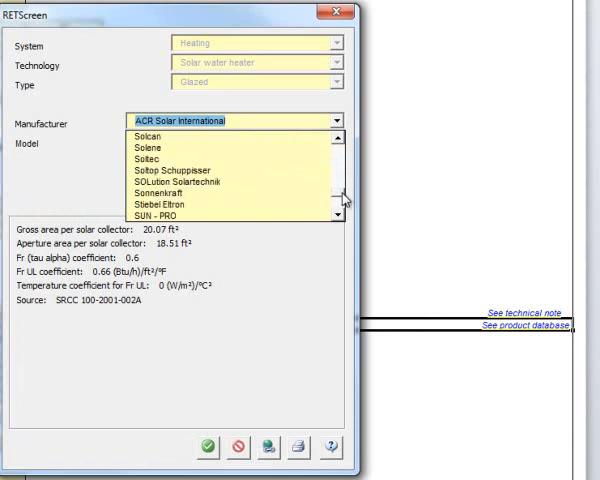
left_click(176, 204)
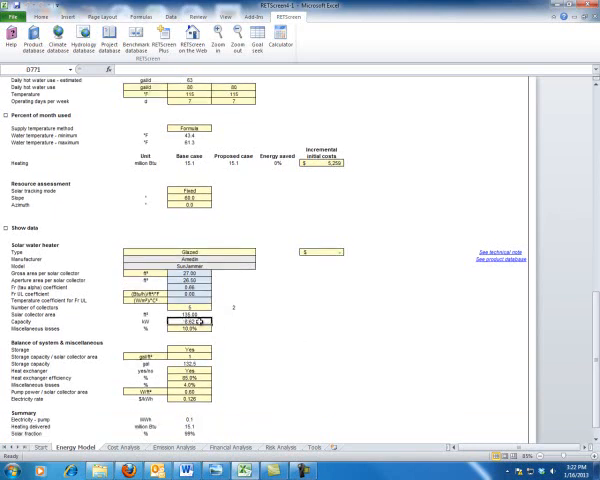
left_click(184, 320)
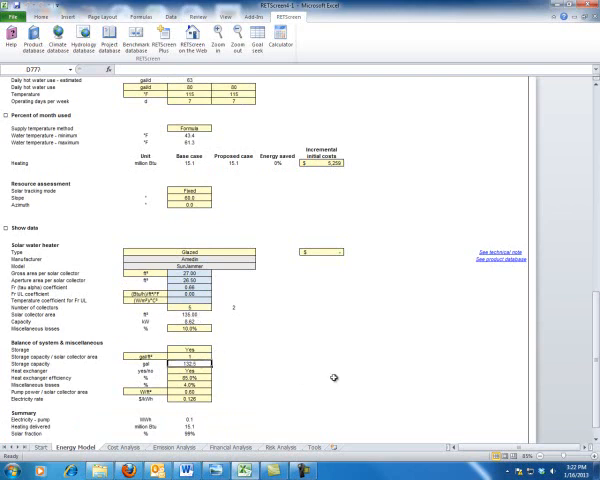
scroll("down", 3)
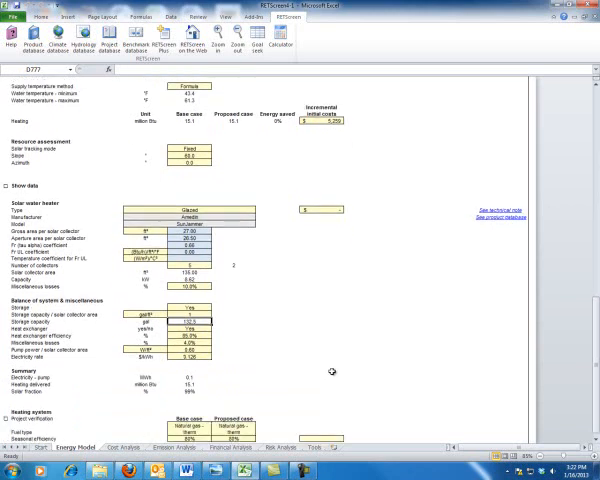
scroll("down", 3)
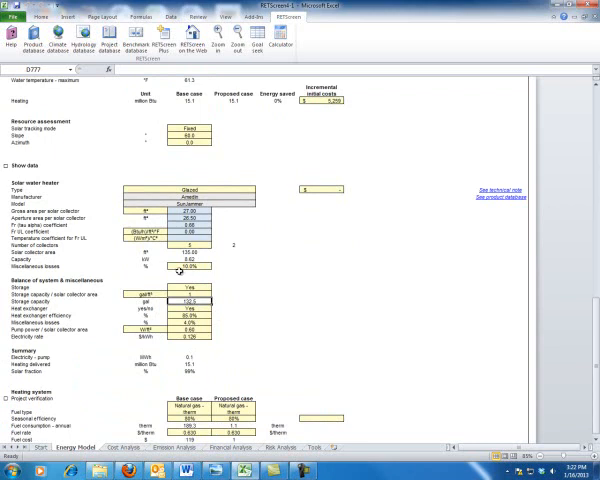
left_click(184, 244)
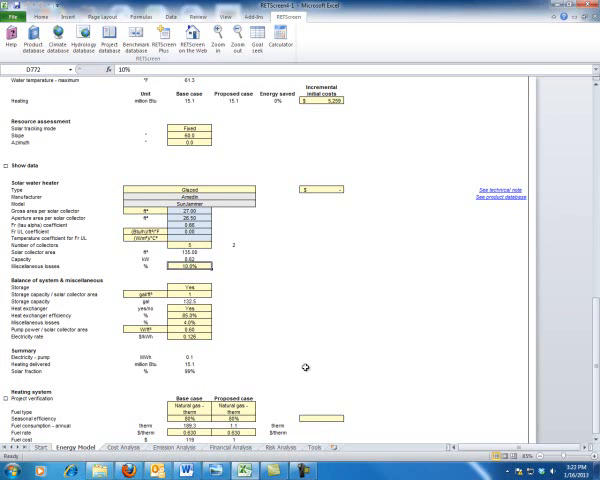
scroll("down", 3)
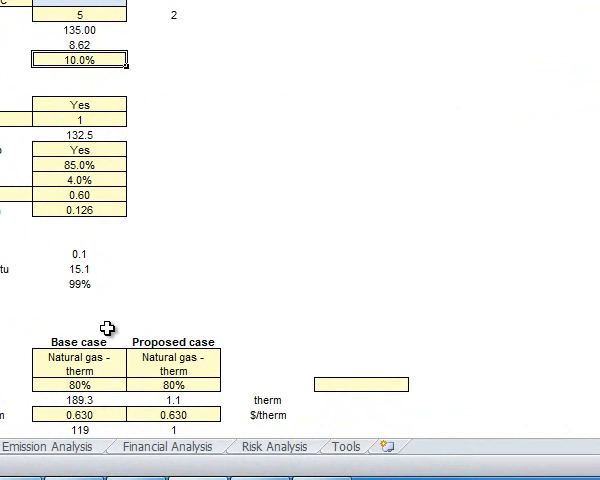
mouse_move(100, 100)
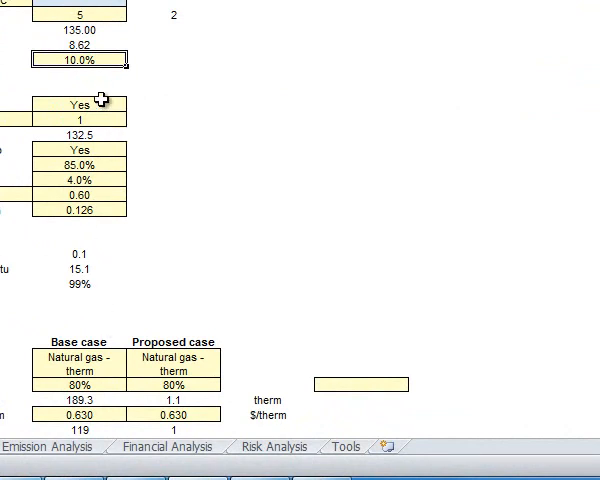